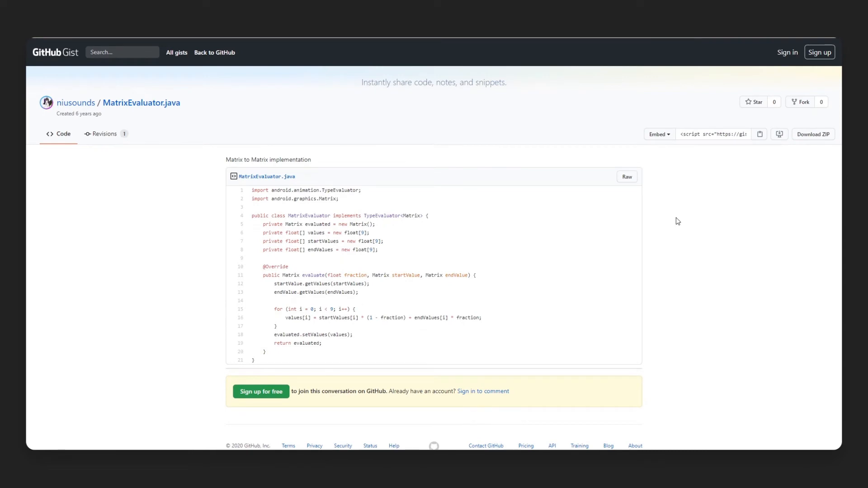
{"action": "mouse_move", "coordinate": [672, 187]}
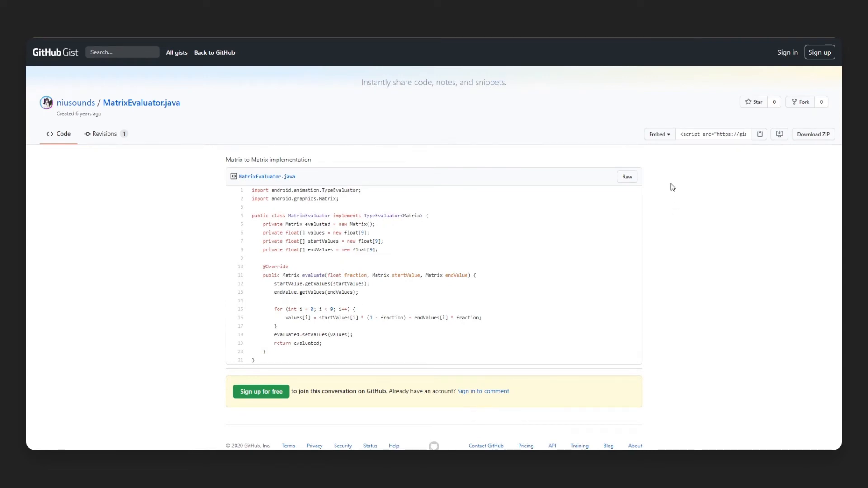
Switch the MatrixEvaluator.java gist's Embed dropdown to Share and copy the gist link
{"action": "left_click", "coordinate": [658, 133]}
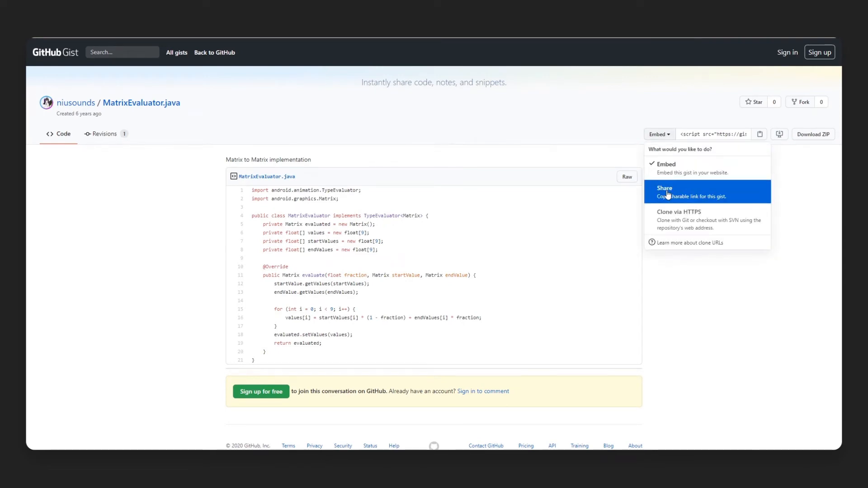
{"action": "left_click", "coordinate": [669, 192]}
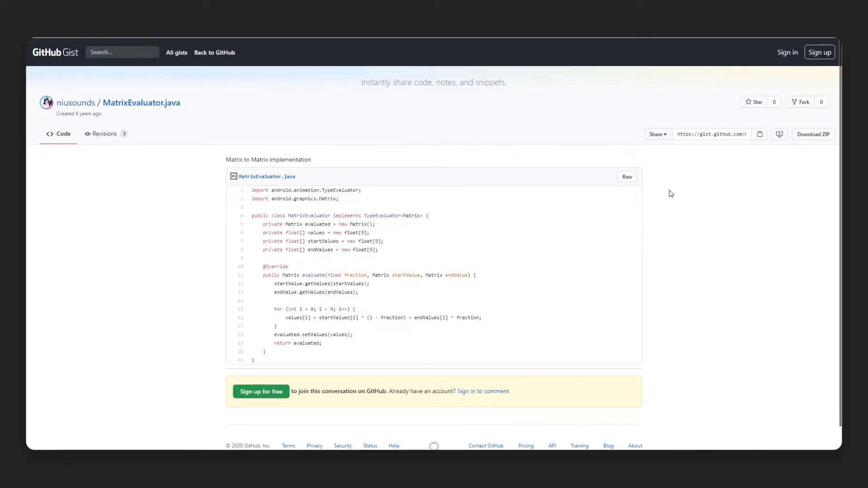
{"action": "right_click", "coordinate": [712, 133]}
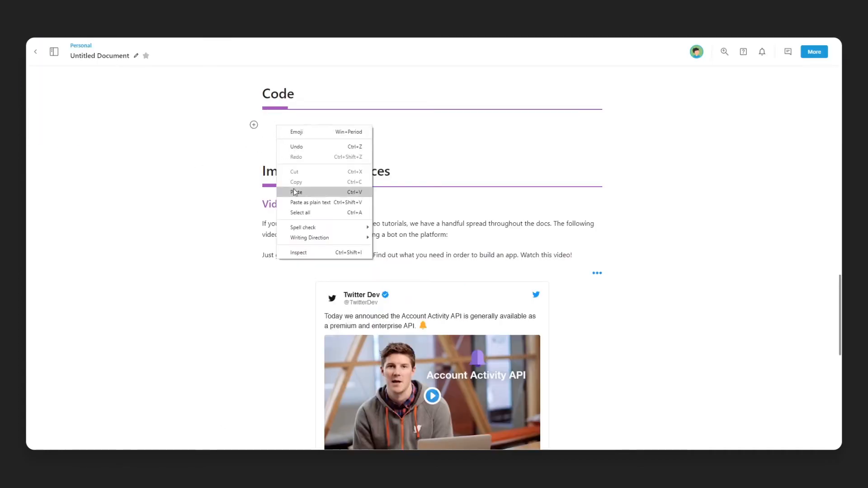
Paste the MatrixEvaluator.java gist link on the empty line under the Code heading
{"action": "left_click", "coordinate": [146, 189]}
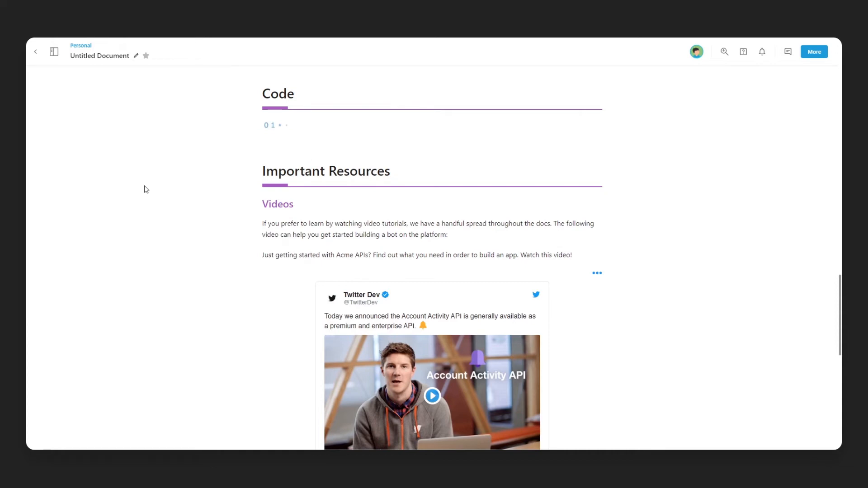